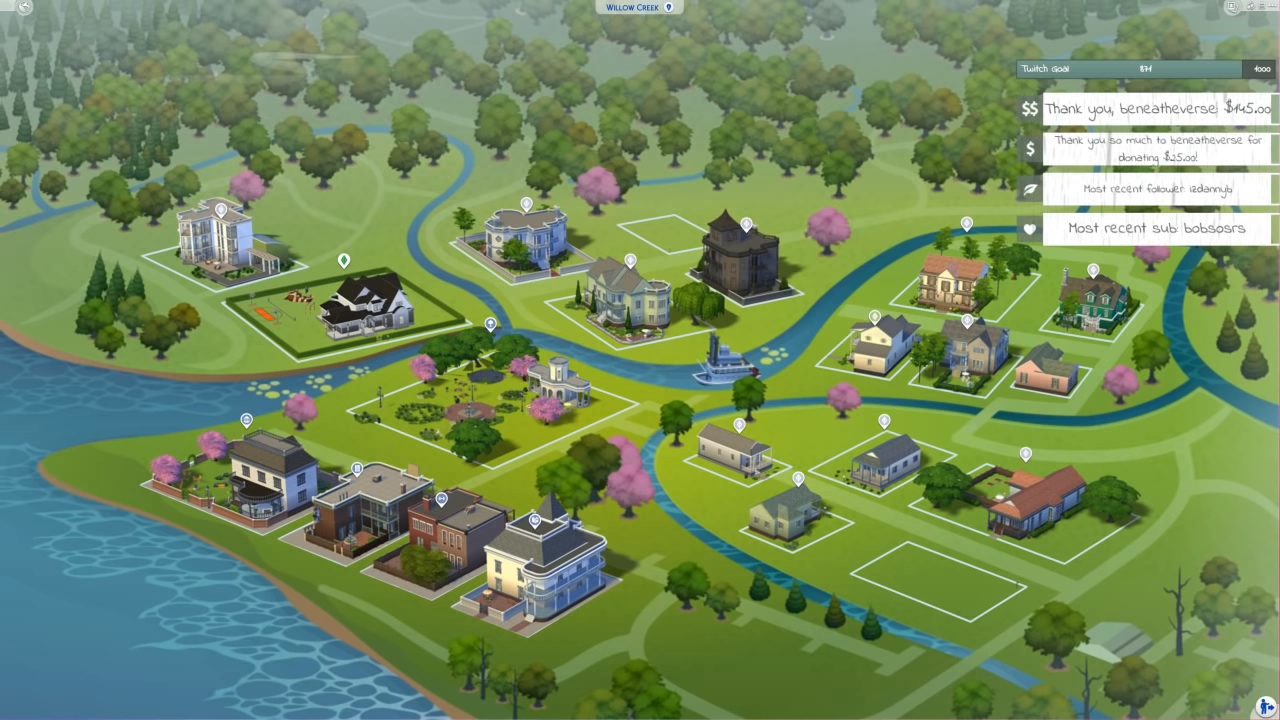
# - Select the household's two-story Willow Creek lot to load it in Live Mode
pyautogui.click(345, 290)
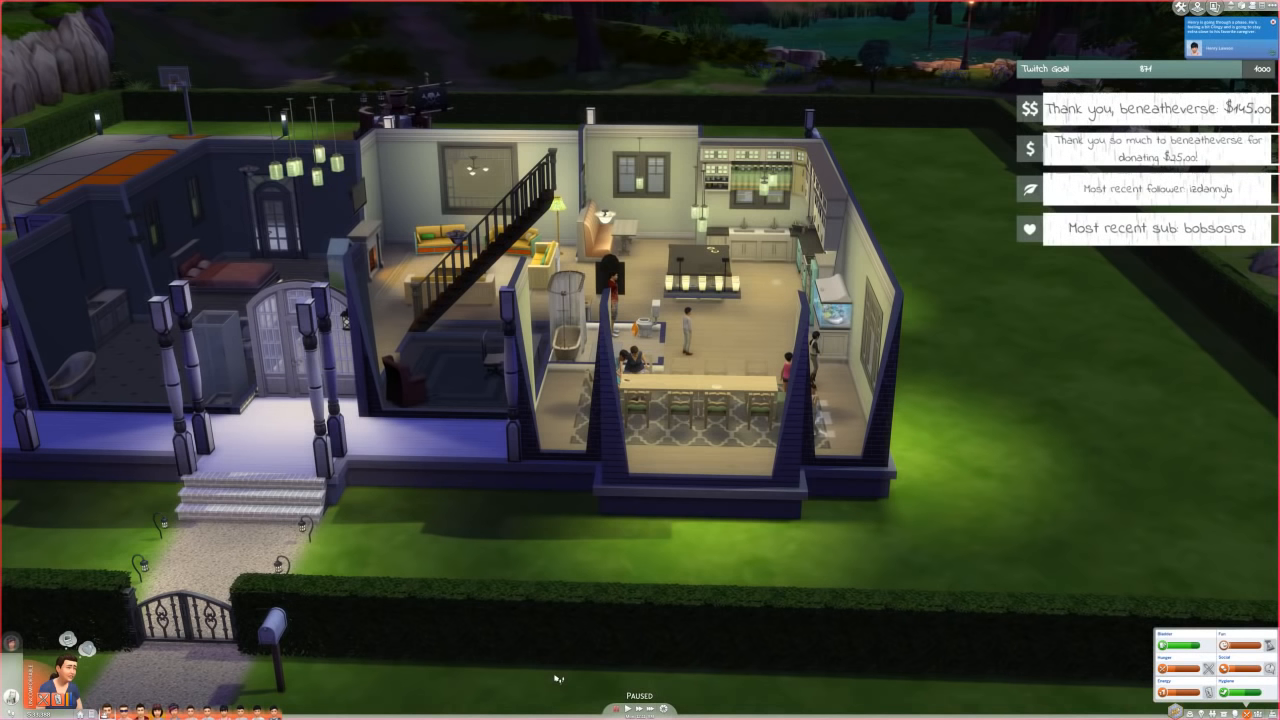
pyautogui.scroll(-3)
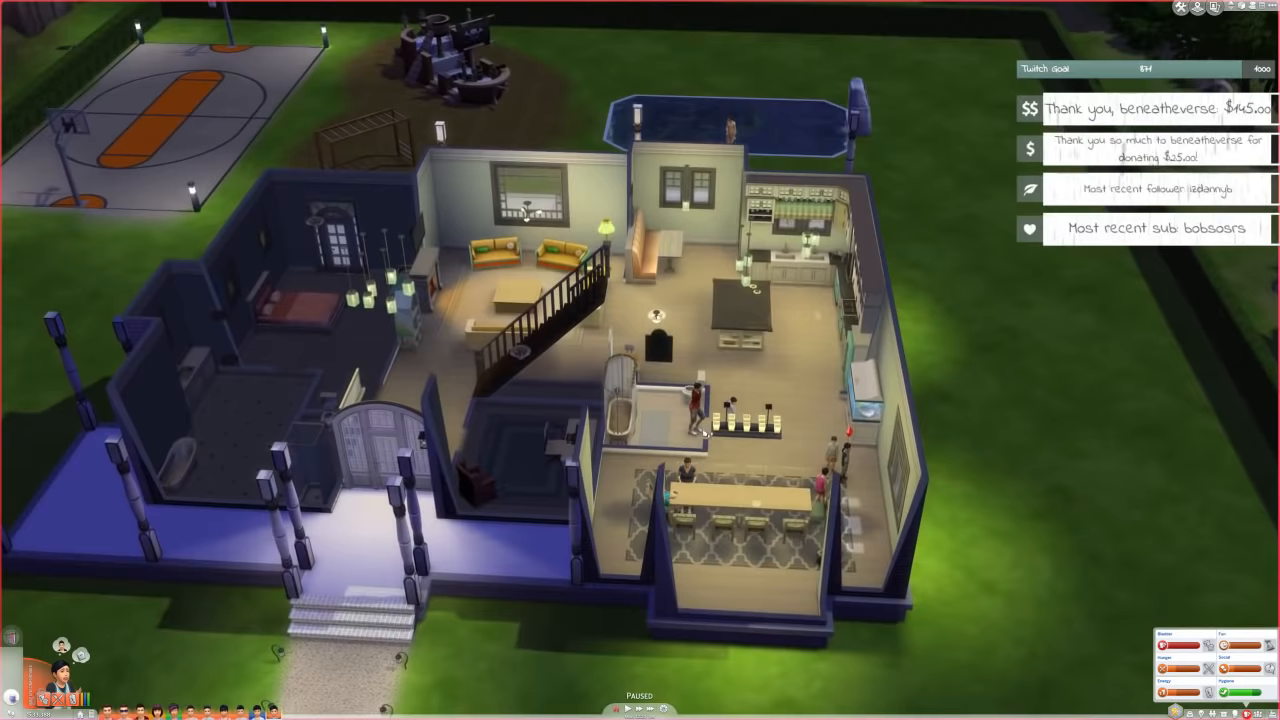
pyautogui.press('Escape')
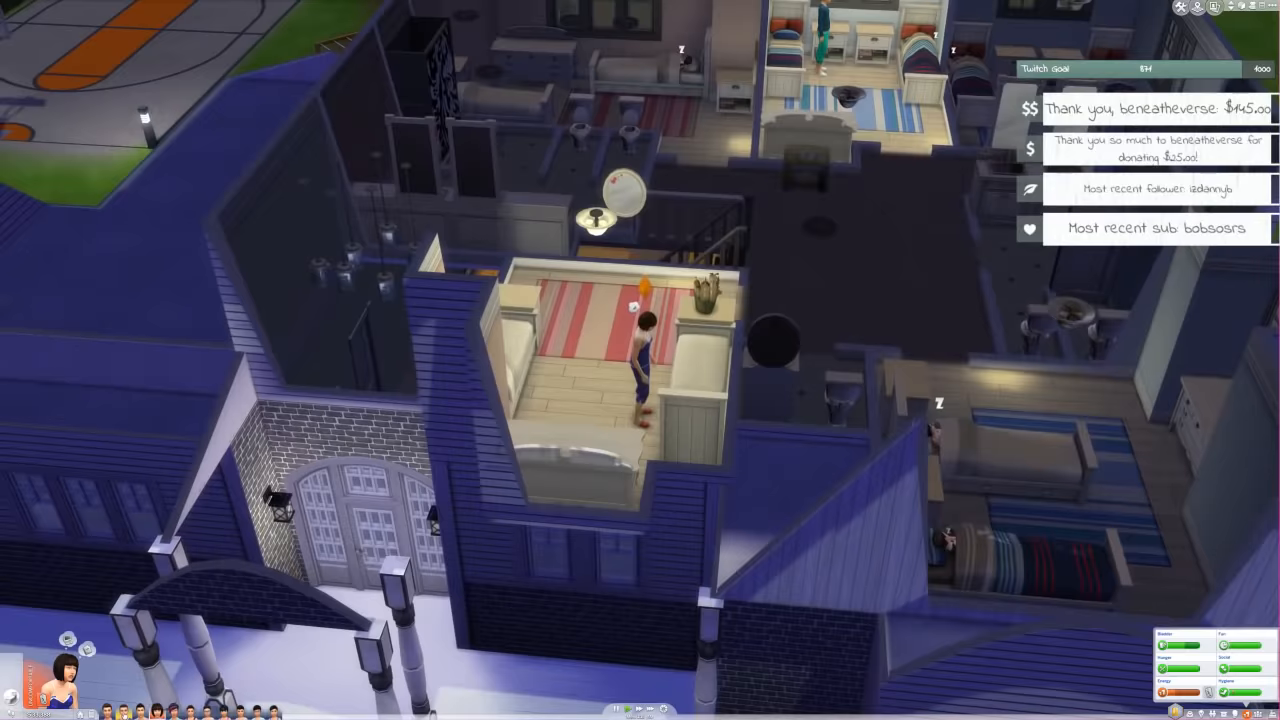
pyautogui.scroll(-3)
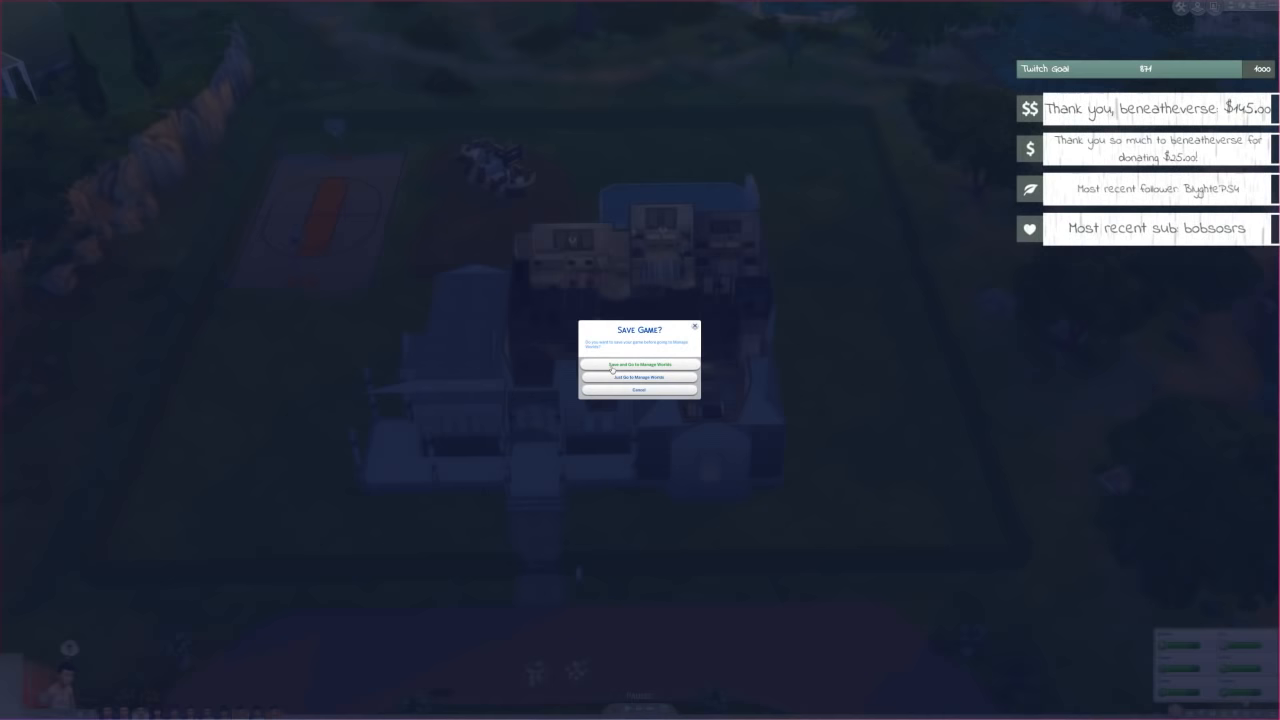
# - Choose 'Save and Go to Manage Worlds' in the Save Game? dialog
pyautogui.click(639, 363)
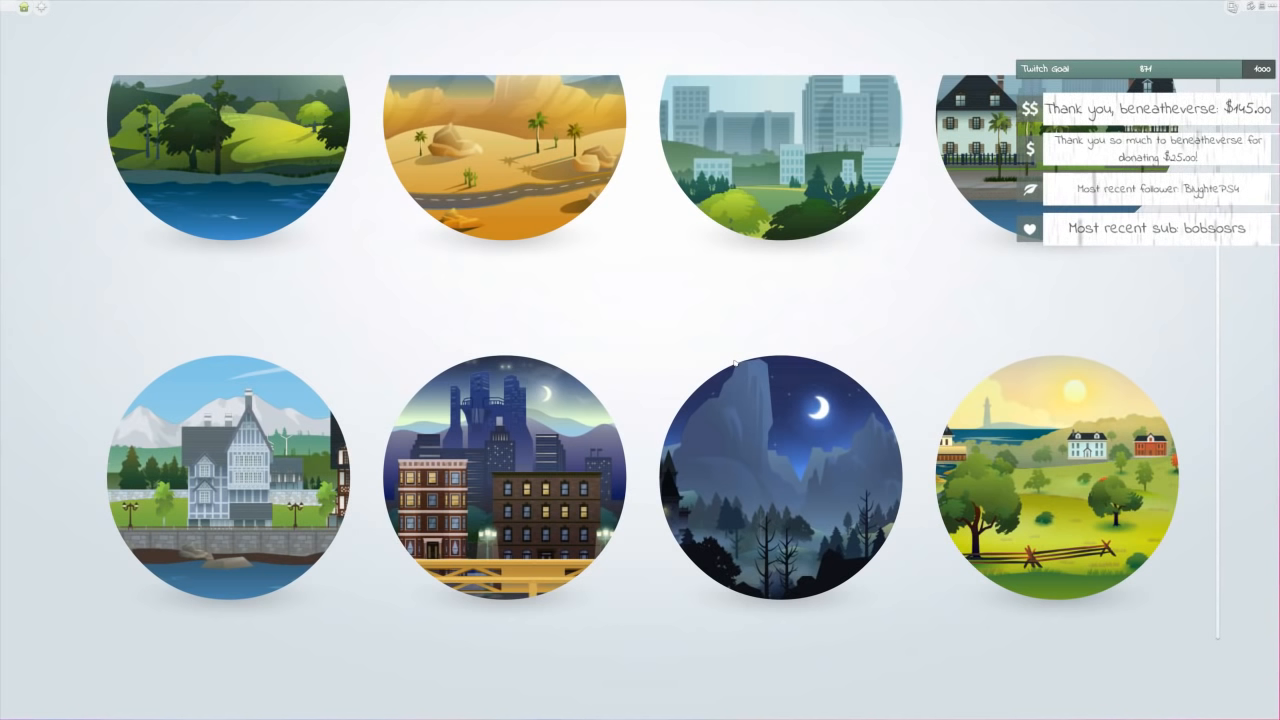
pyautogui.click(787, 475)
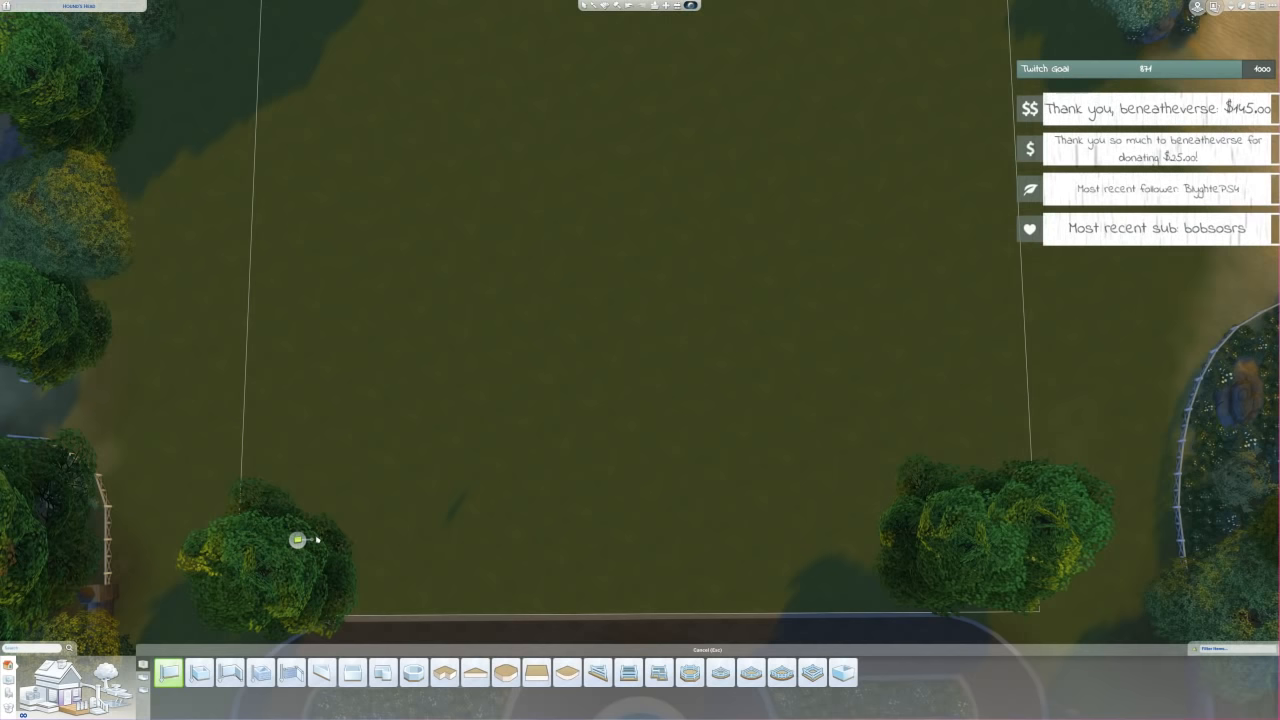
# - Draw the raised railed porch platform with a curved section protruding at the front
pyautogui.click(628, 672)
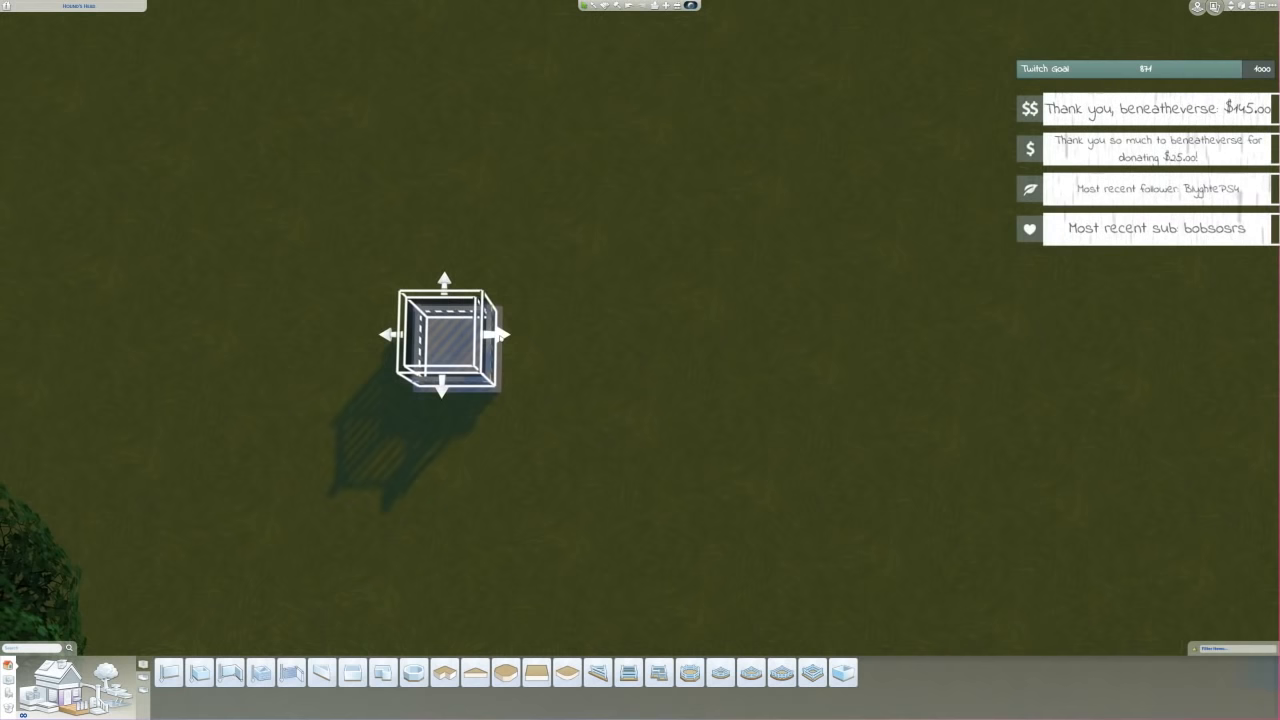
pyautogui.moveTo(500, 334); pyautogui.dragTo(950, 348)
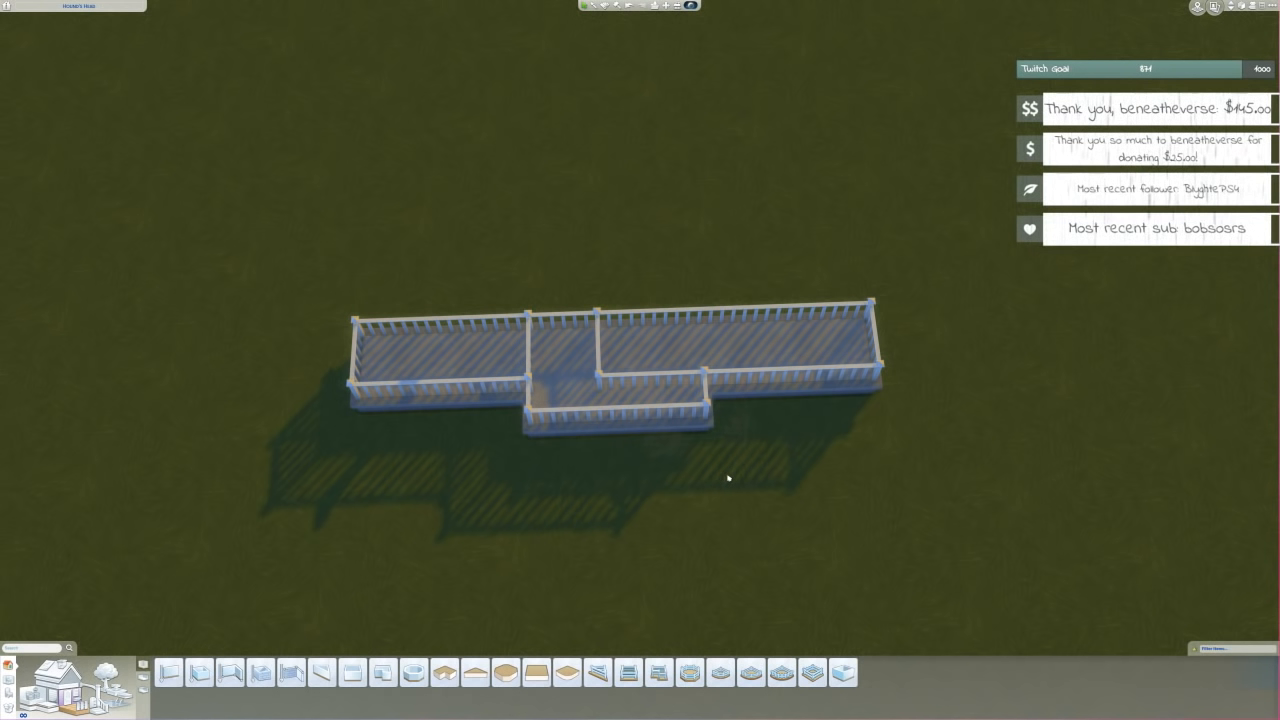
pyautogui.click(720, 672)
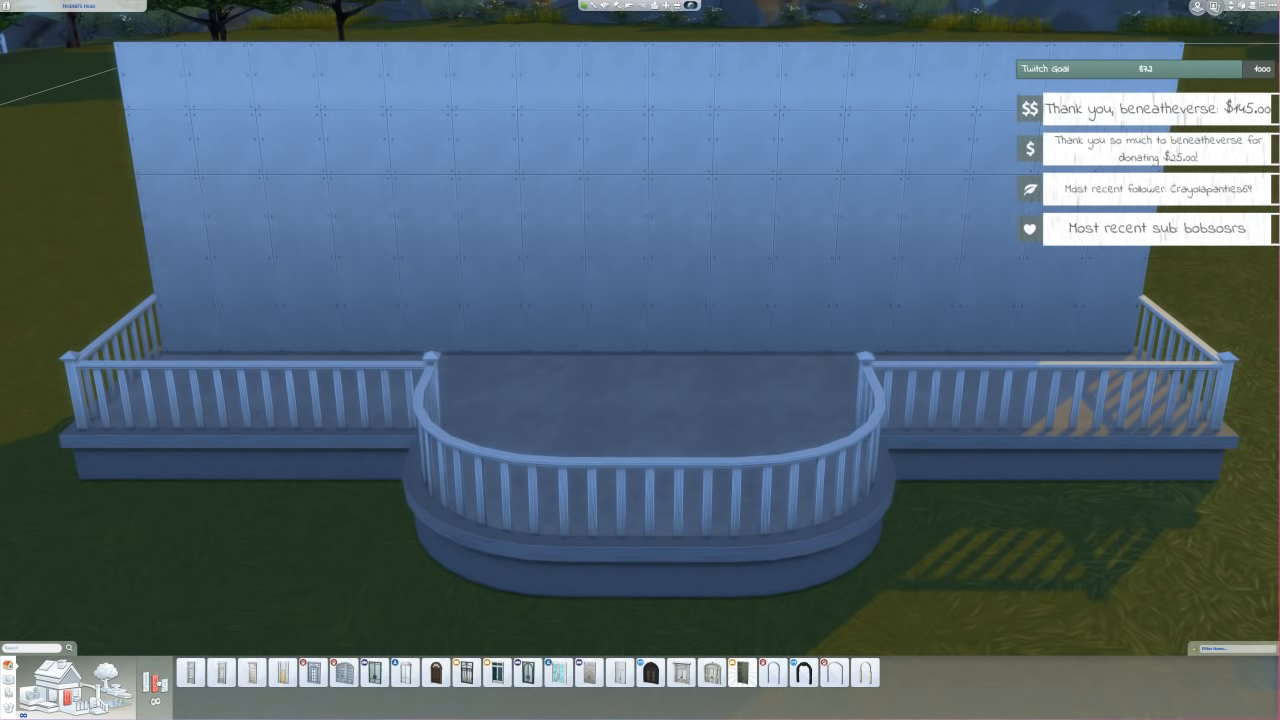
# - Place the arched double door centered on the wall behind the porch
pyautogui.click(711, 673)
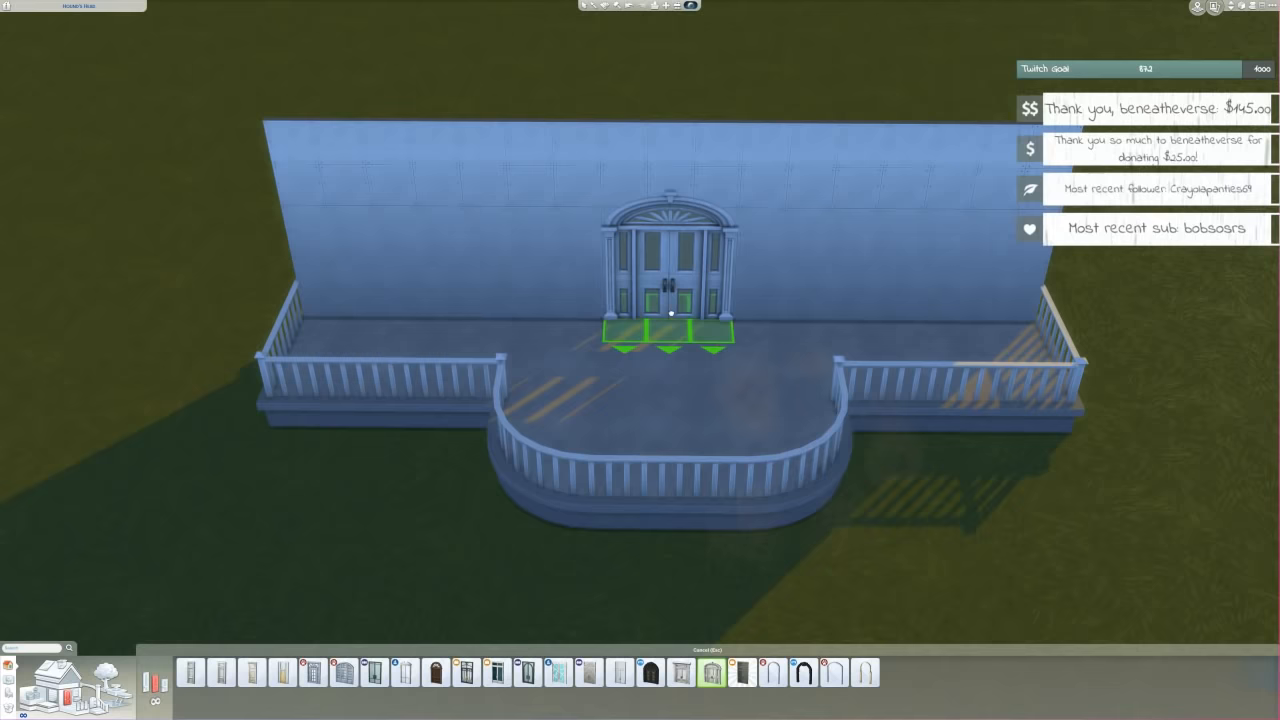
pyautogui.click(345, 672)
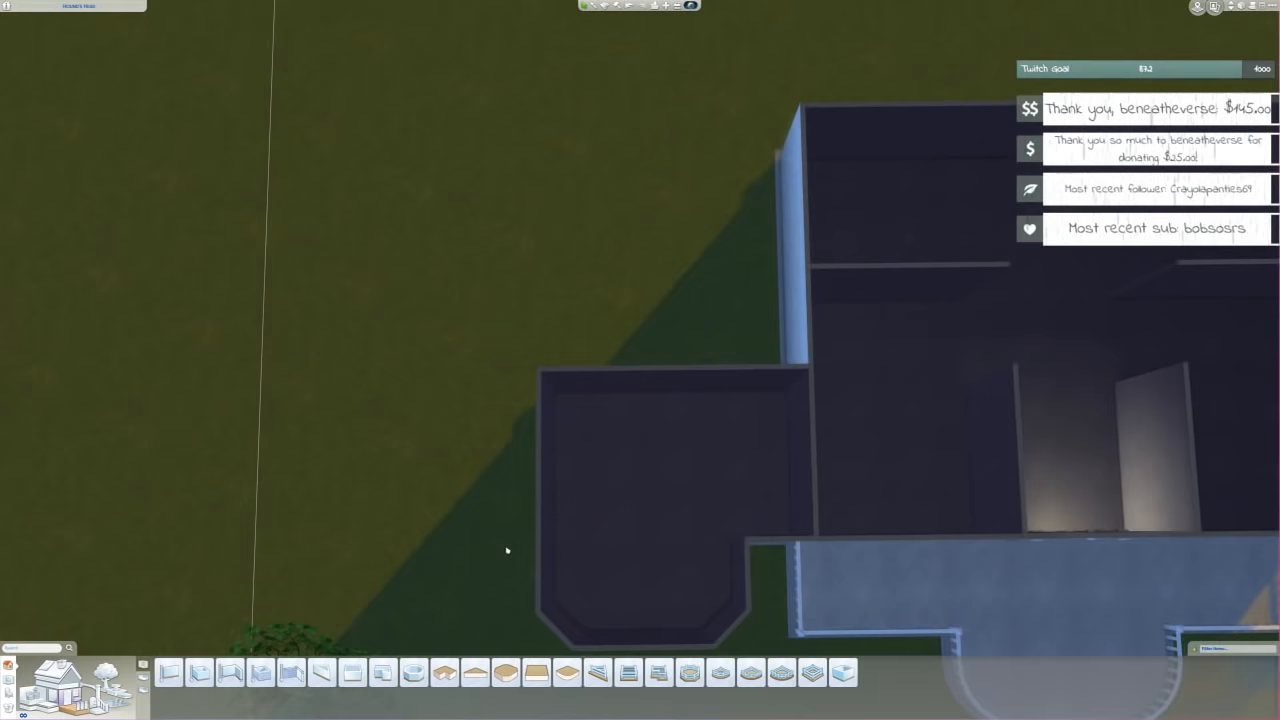
# - Draw interior walls enlarging the clipped-corner room and joining it to the rooms above
pyautogui.click(199, 672)
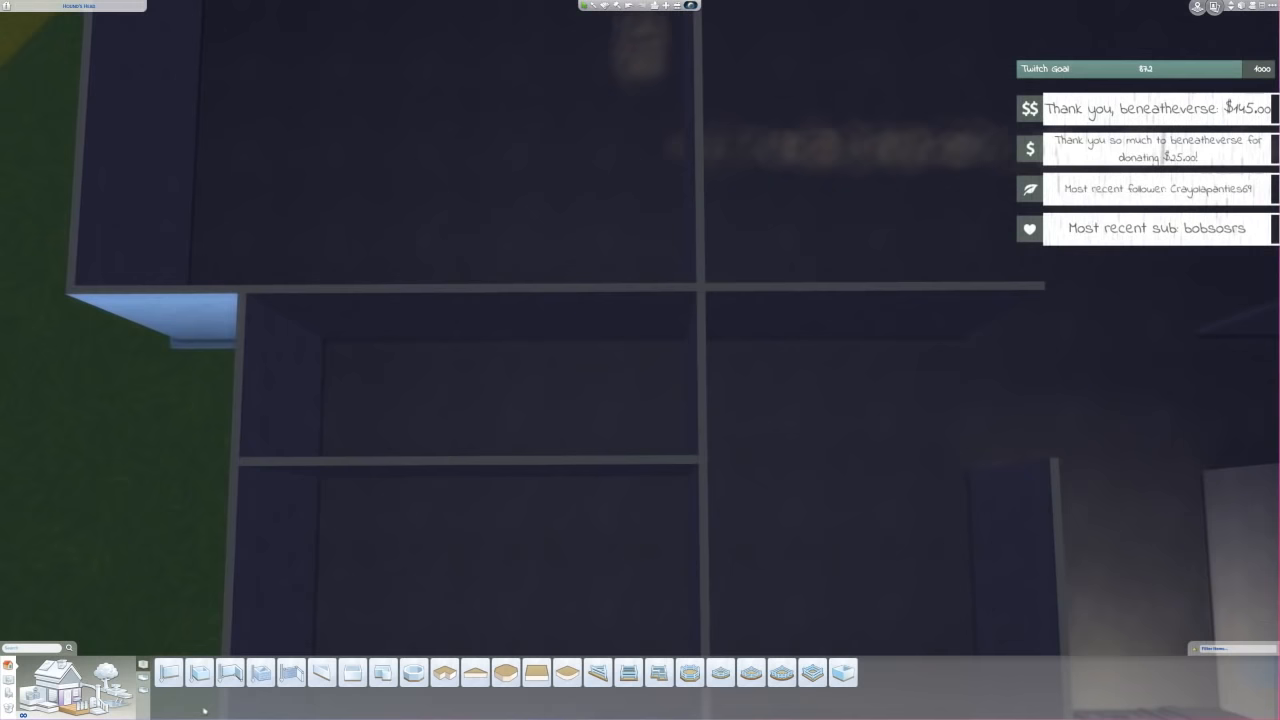
pyautogui.click(169, 672)
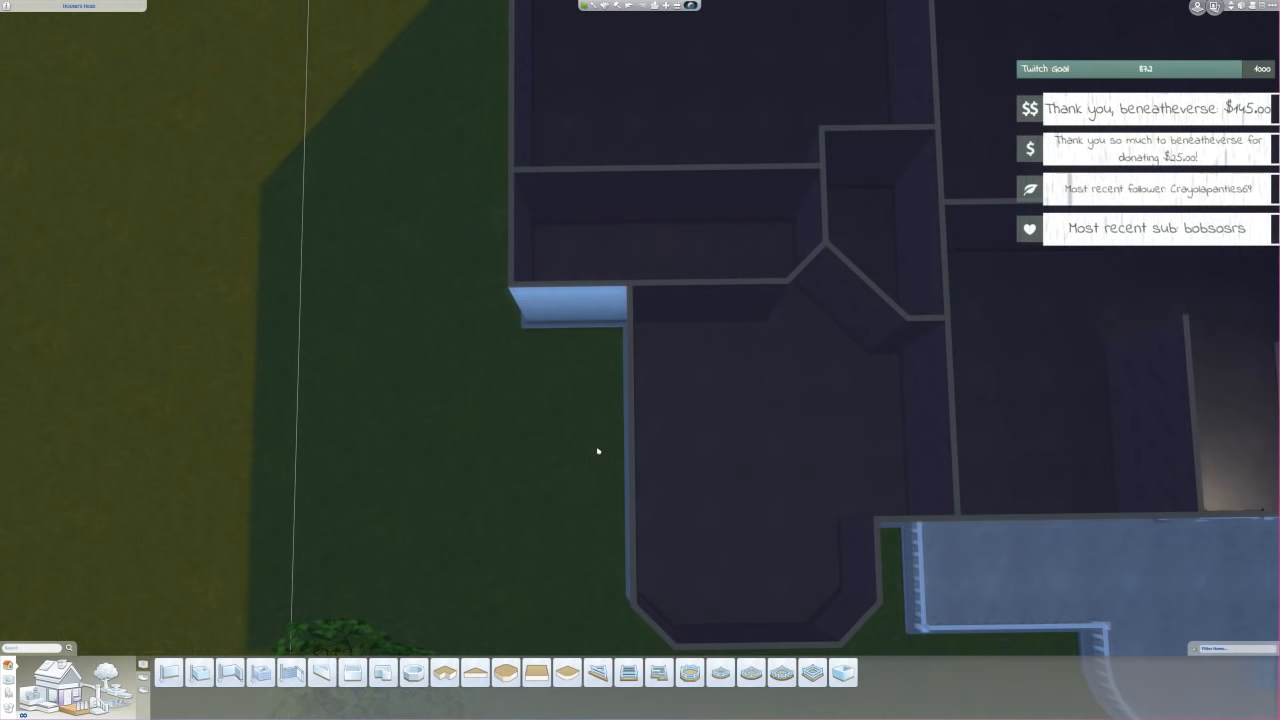
# - Select the Wall tool for drawing diagonal walls at the corridor junction
pyautogui.click(199, 672)
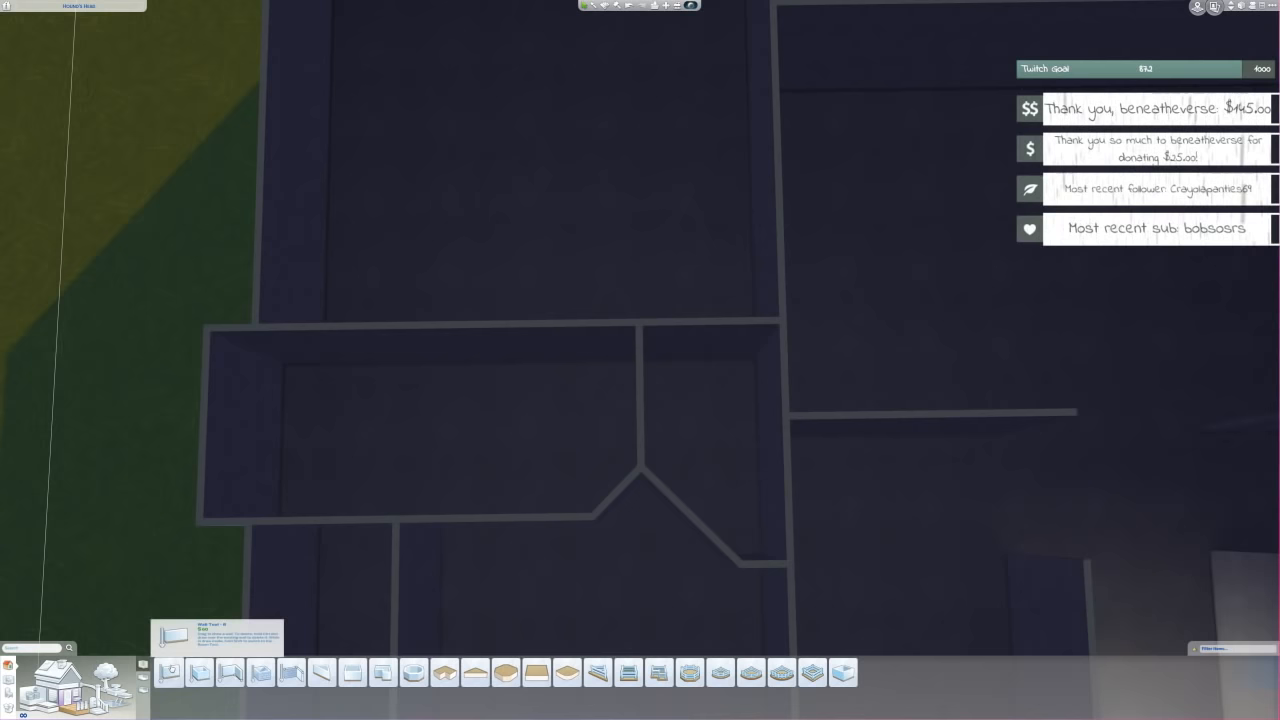
pyautogui.click(170, 672)
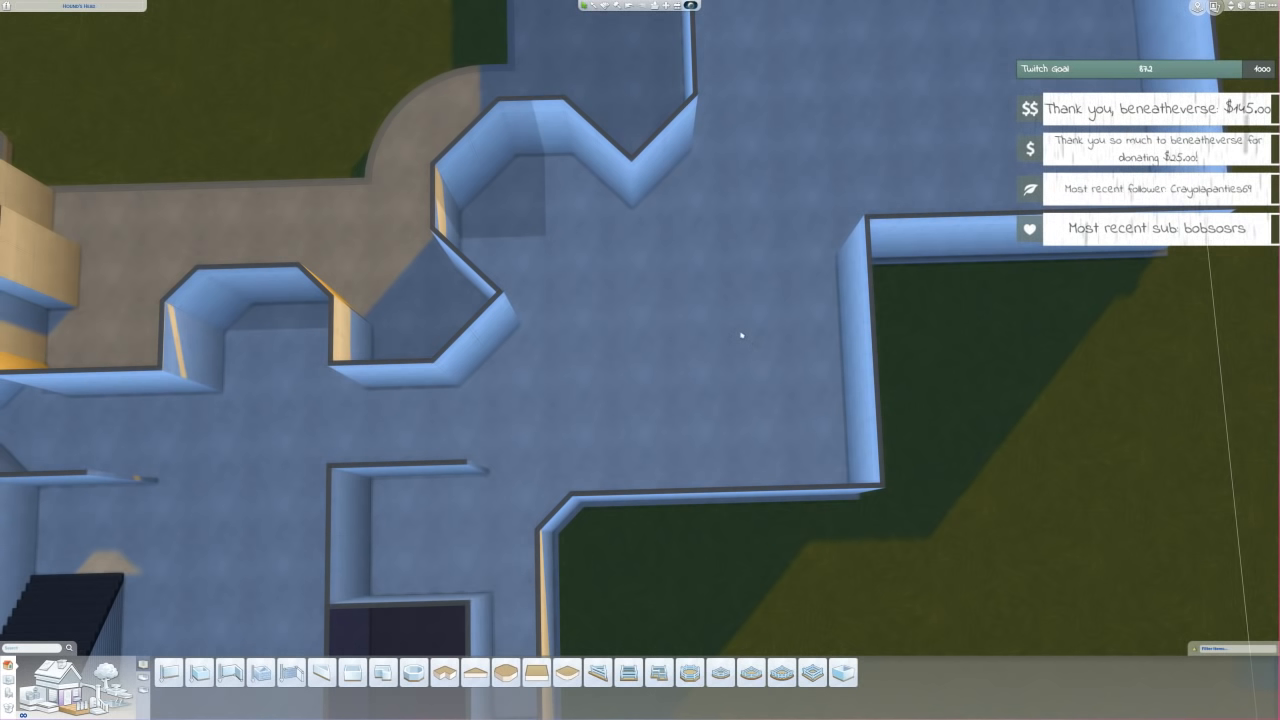
pyautogui.moveTo(772, 496)
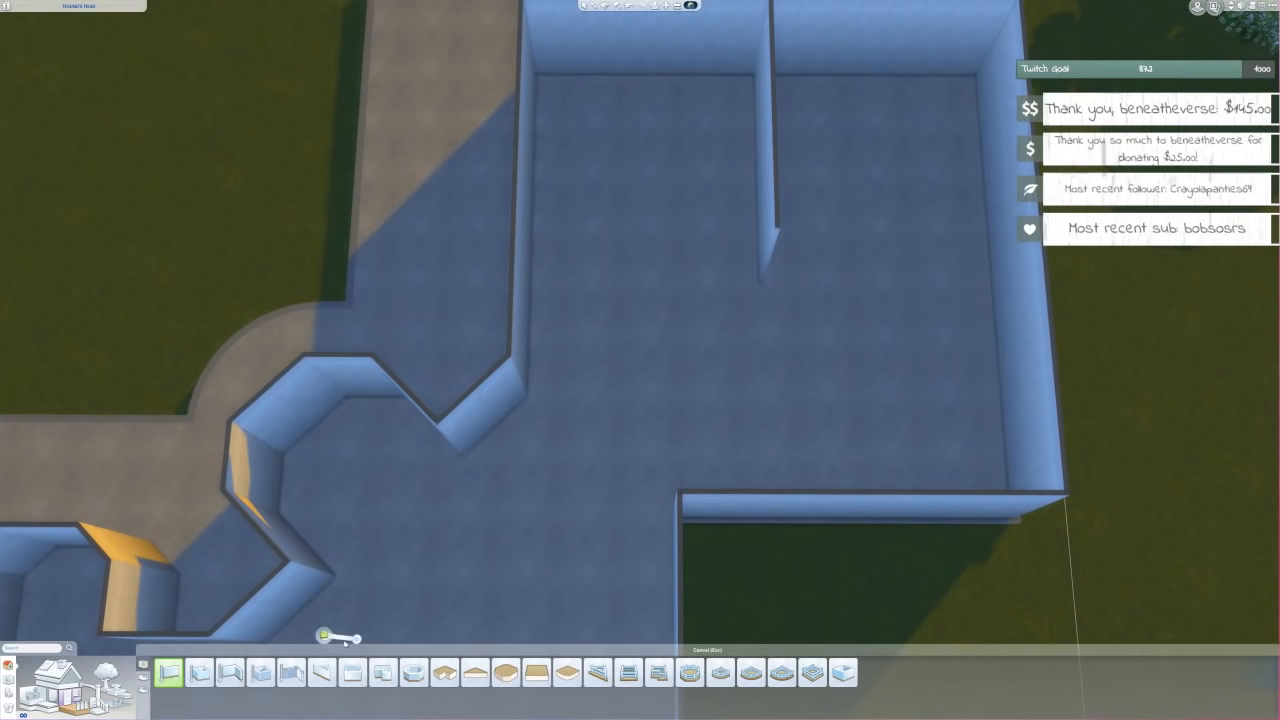
# - Wall the new outer section into one large and one narrower room
pyautogui.click(277, 672)
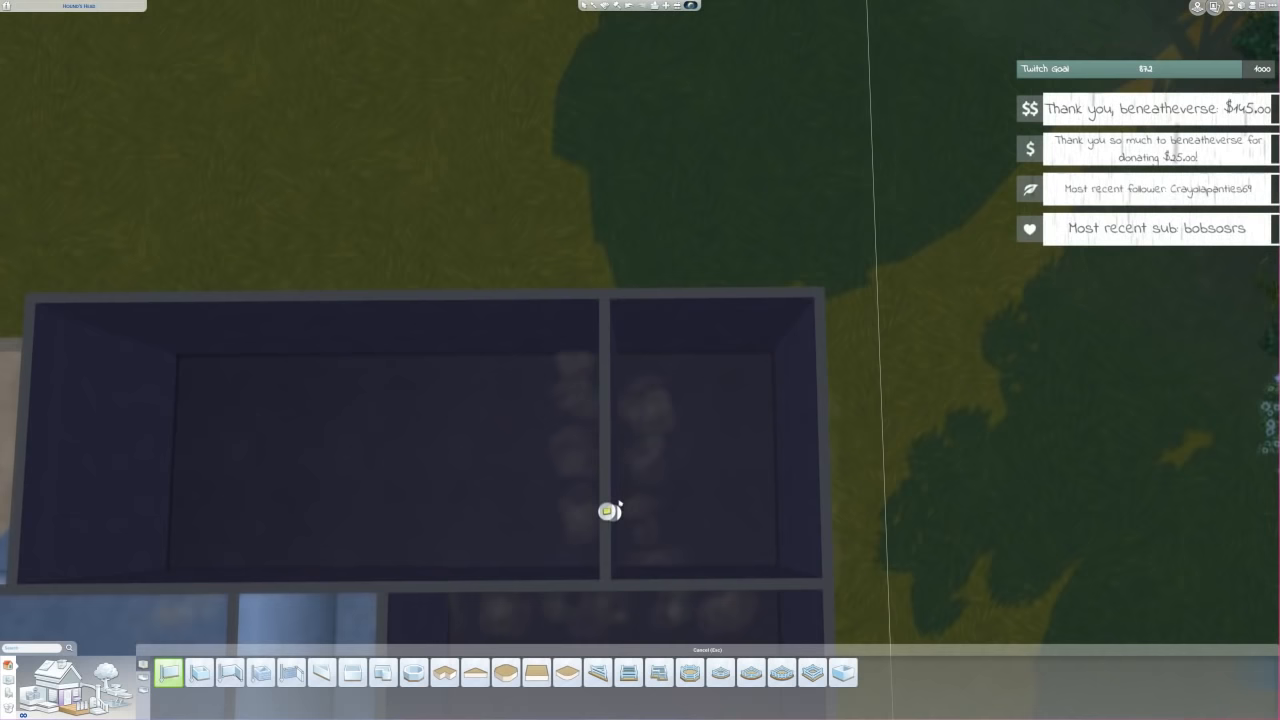
# - Drag an interior wall across the rear block behind the front double door
pyautogui.moveTo(610, 512); pyautogui.dragTo(770, 450)
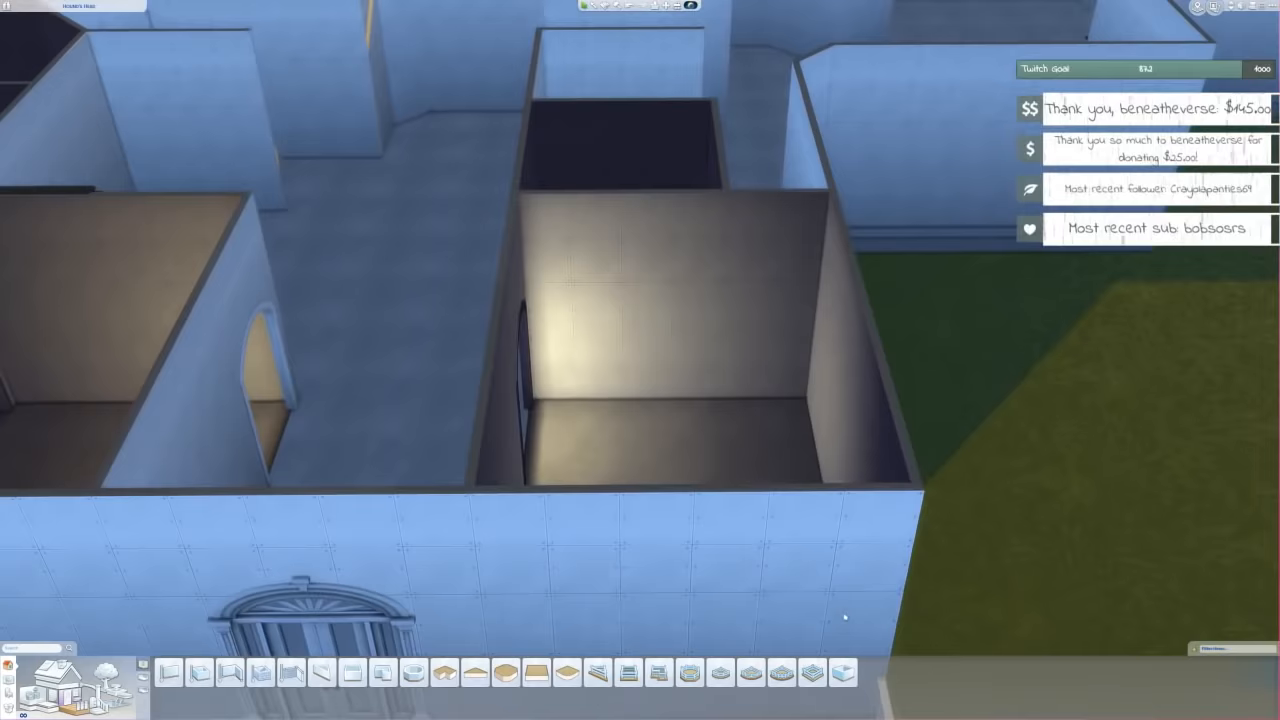
# - Pick the triangular room shape and position it at the blue-walled section's corner
pyautogui.scroll(-3)
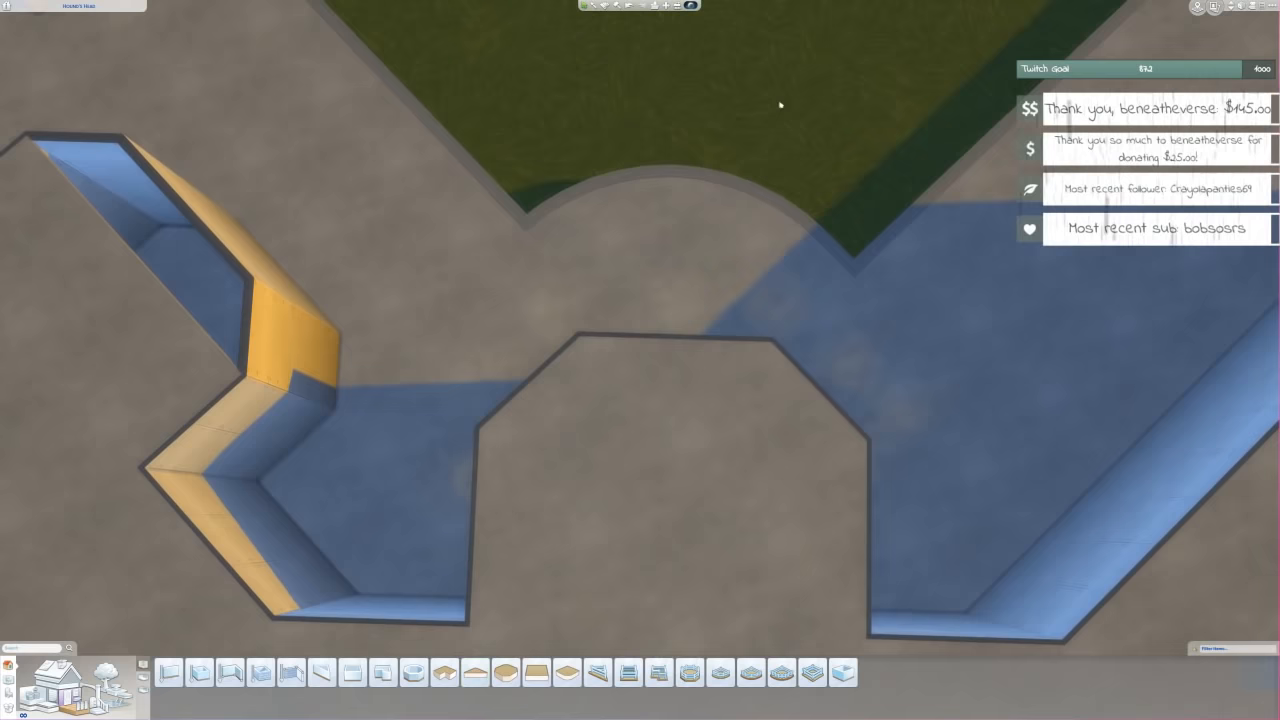
pyautogui.click(475, 672)
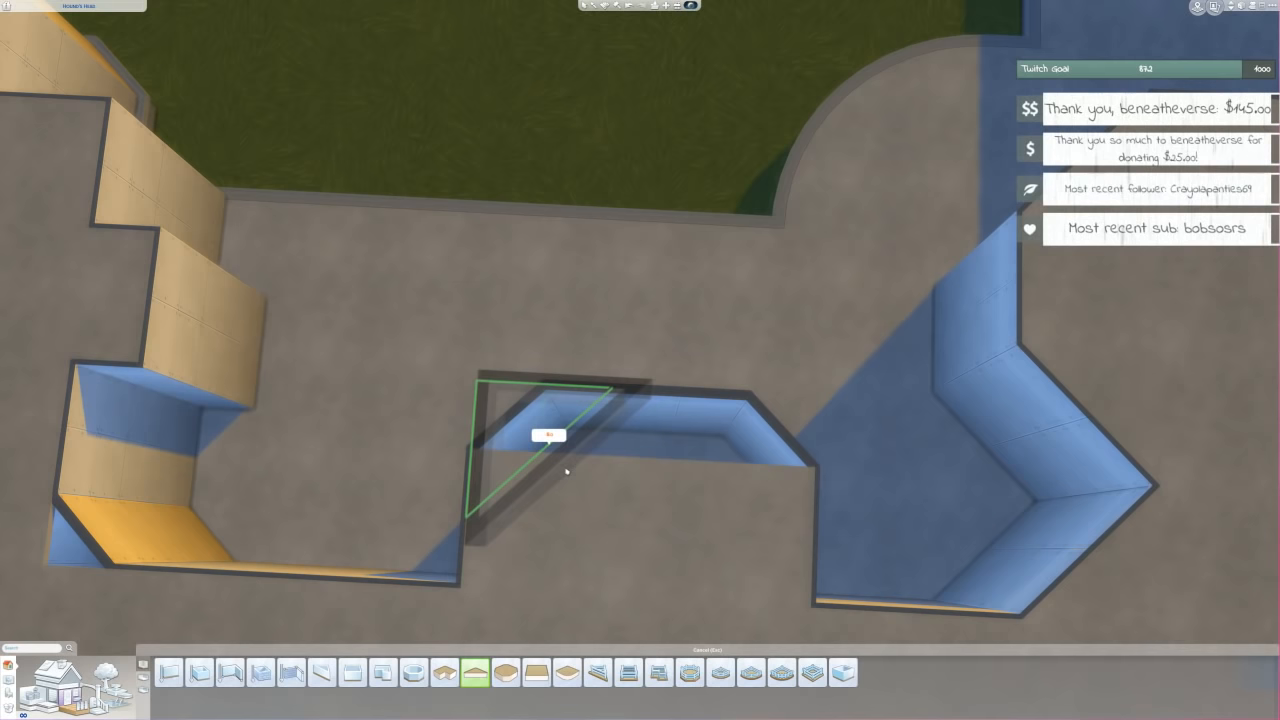